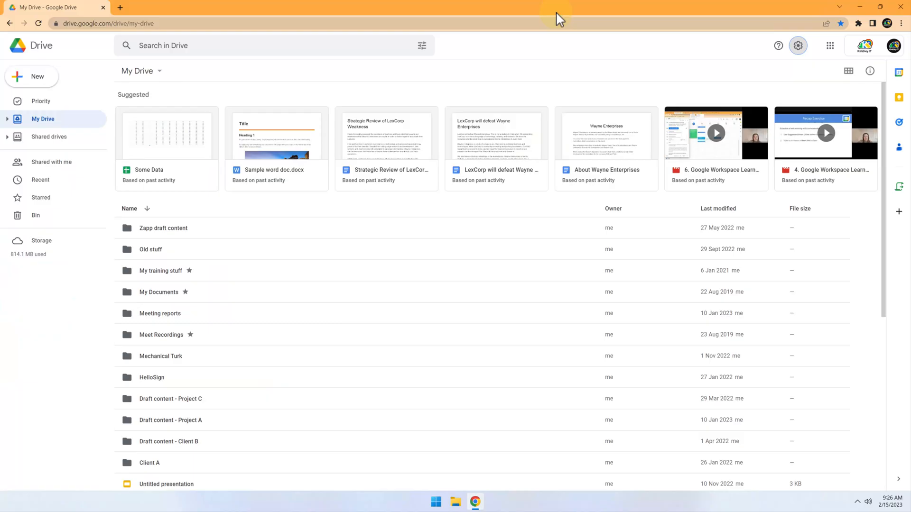
# From the Drive settings gear menu, choose 'Get Drive for desktop'.
pyautogui.click(797, 45)
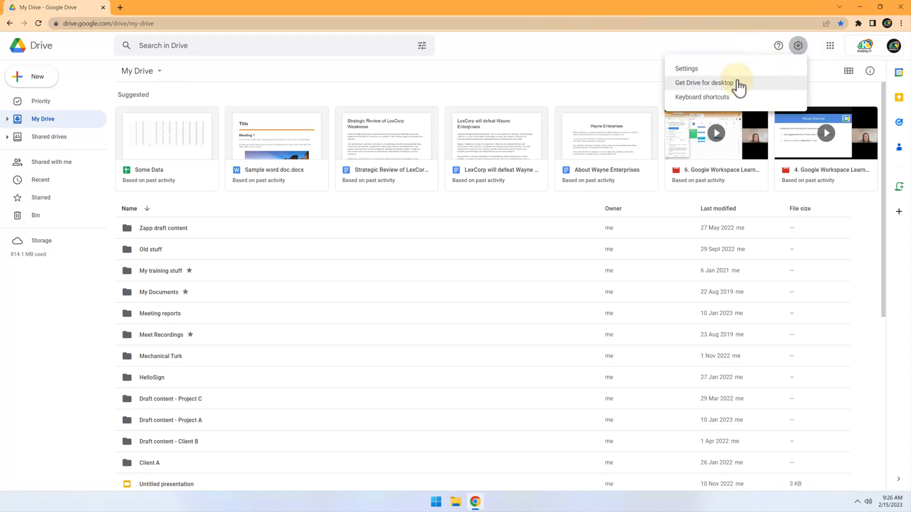
pyautogui.click(704, 82)
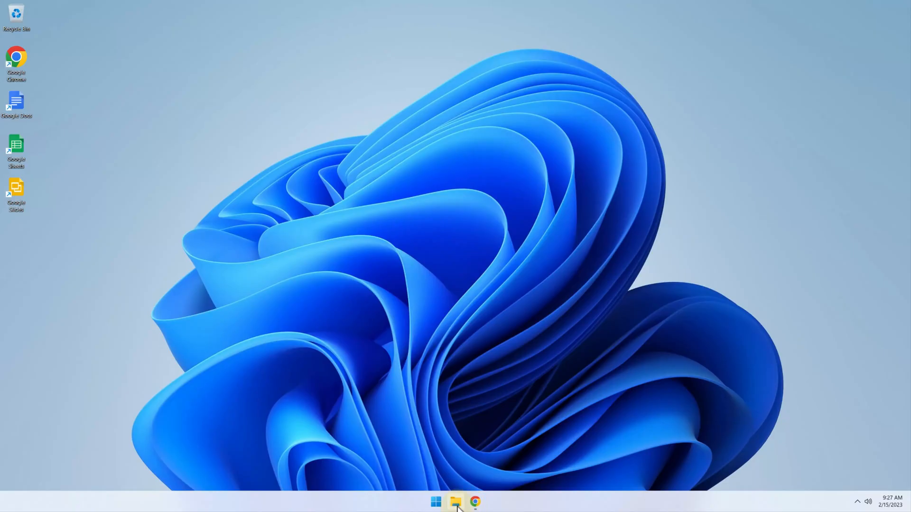
pyautogui.click(455, 502)
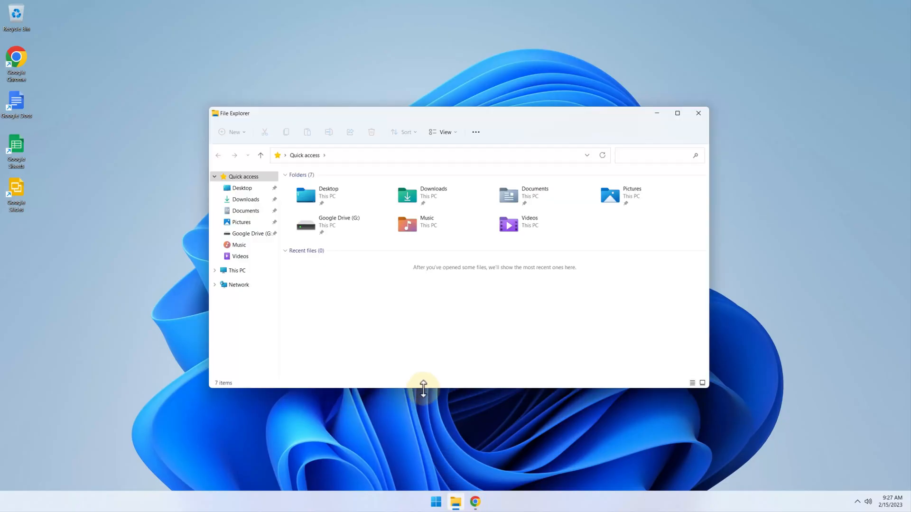
pyautogui.moveTo(259, 246)
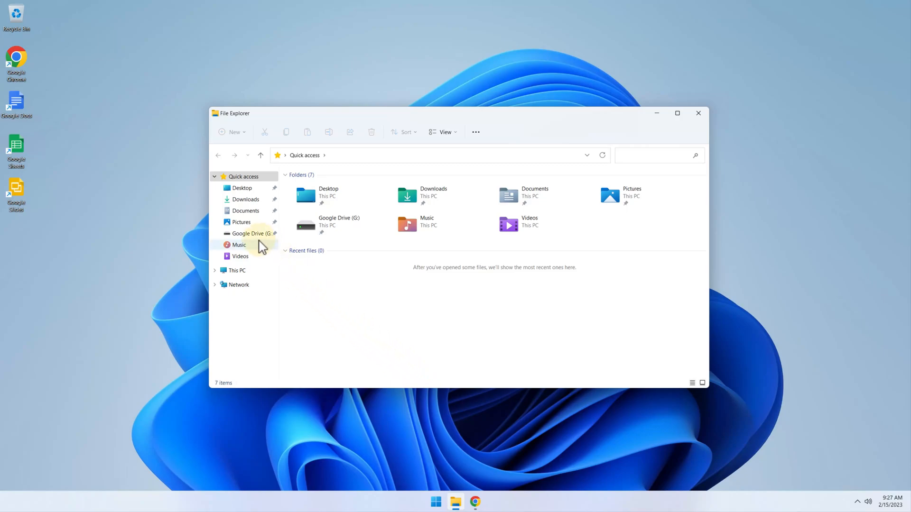
pyautogui.click(251, 233)
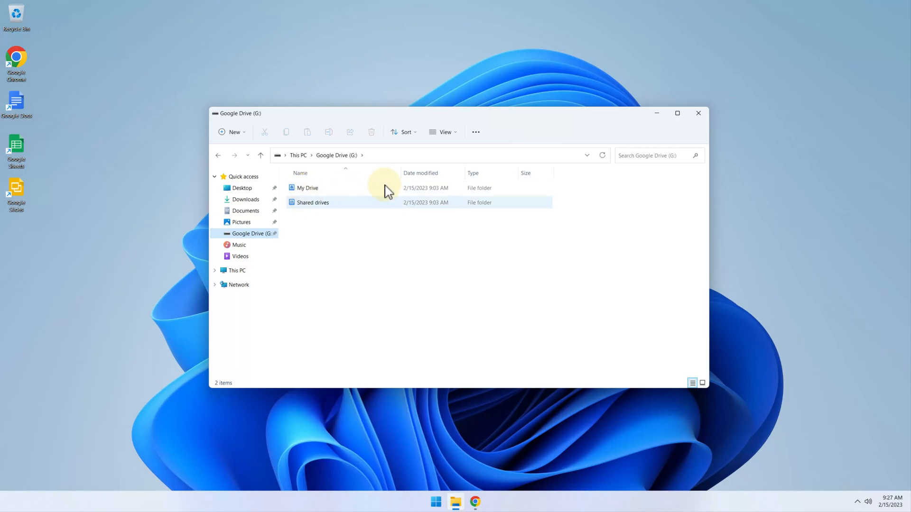
pyautogui.click(698, 113)
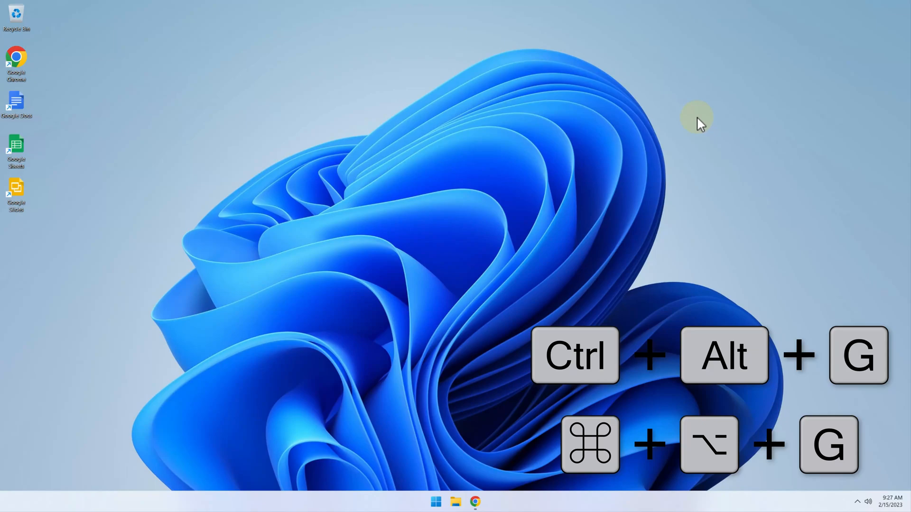
# Open the Drive for desktop quick search with Ctrl+Alt+G and search for 'wayne'.
pyautogui.press('ctrl+alt+g')
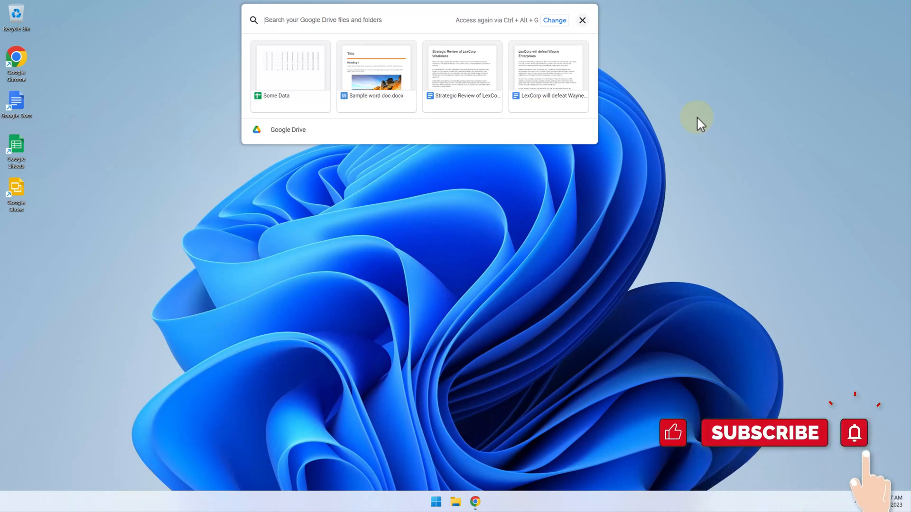
pyautogui.write('wayne')
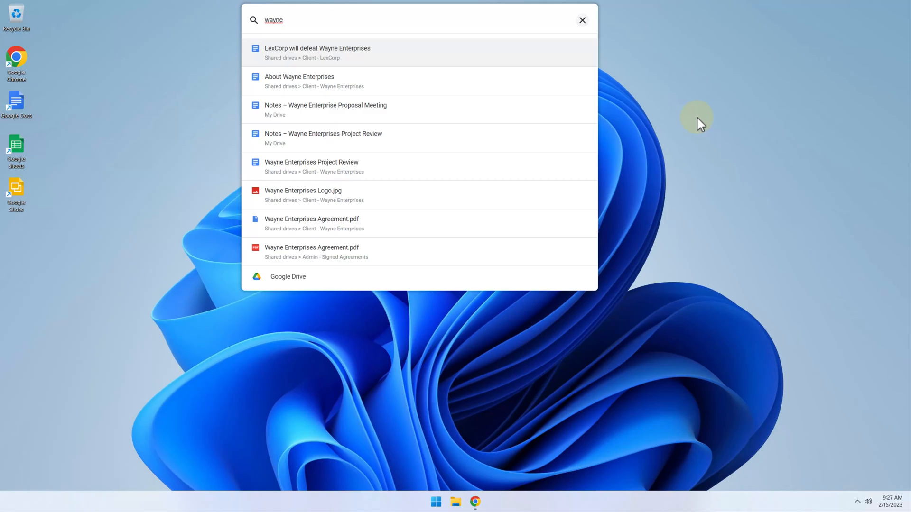
pyautogui.moveTo(478, 111)
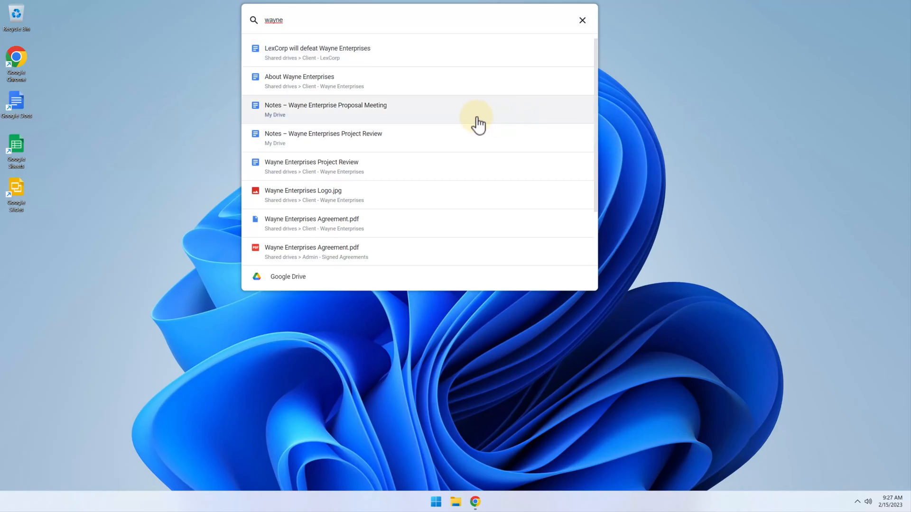